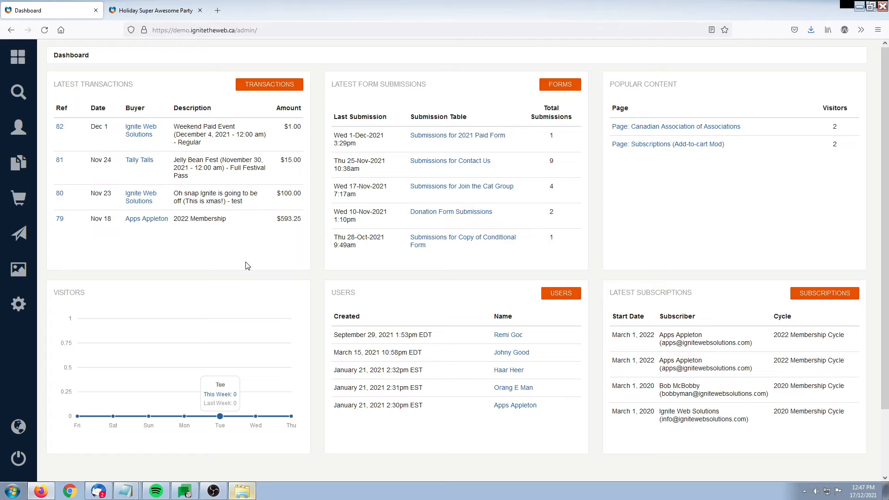
pyautogui.moveTo(164, 193)
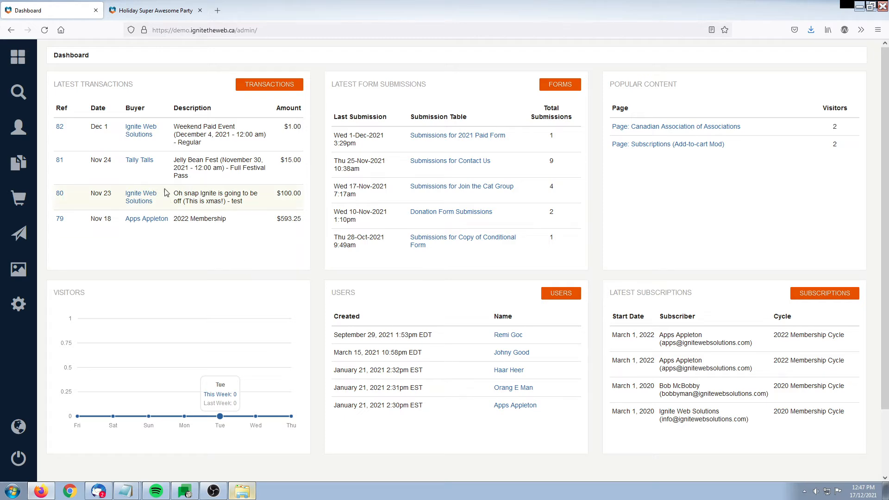
# Copy the Holiday Super Awesome Party event page address from the browser address bar
pyautogui.click(155, 10)
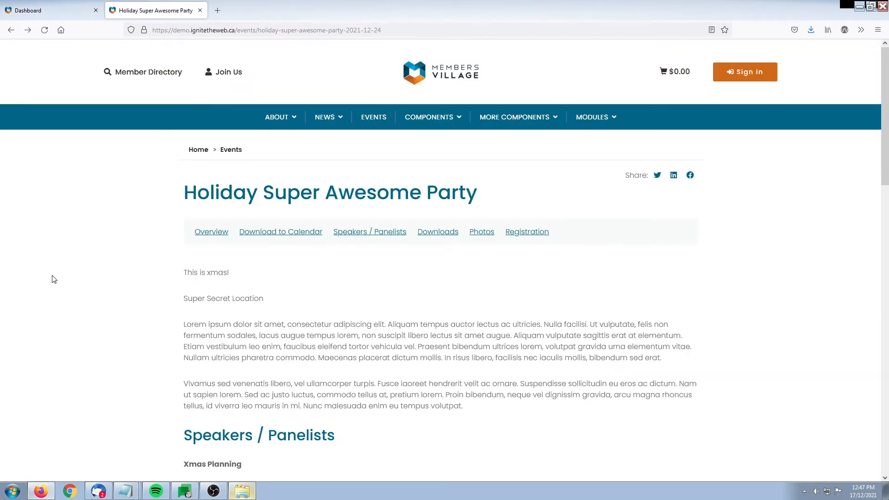
pyautogui.moveTo(187, 192); pyautogui.dragTo(422, 192)
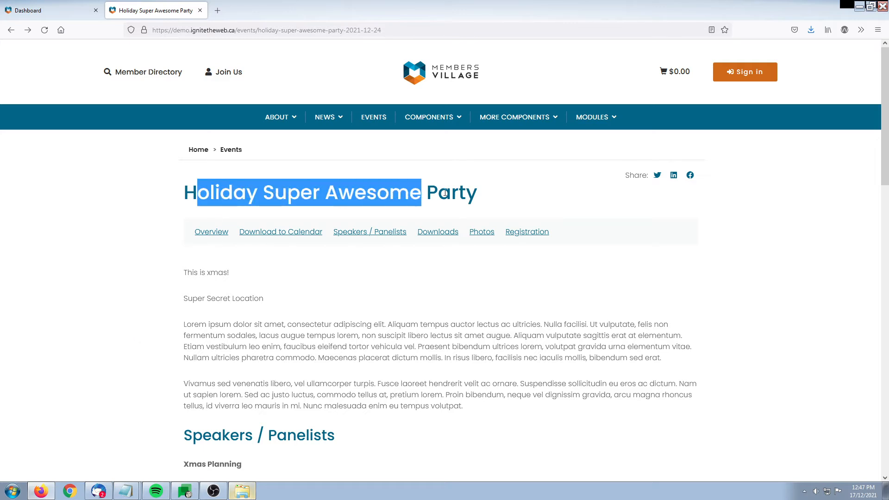
pyautogui.click(265, 30)
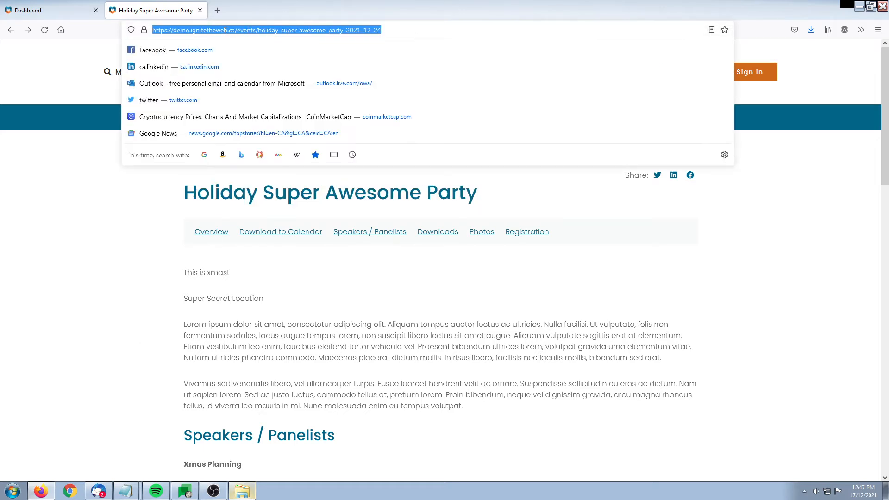
pyautogui.click(271, 30)
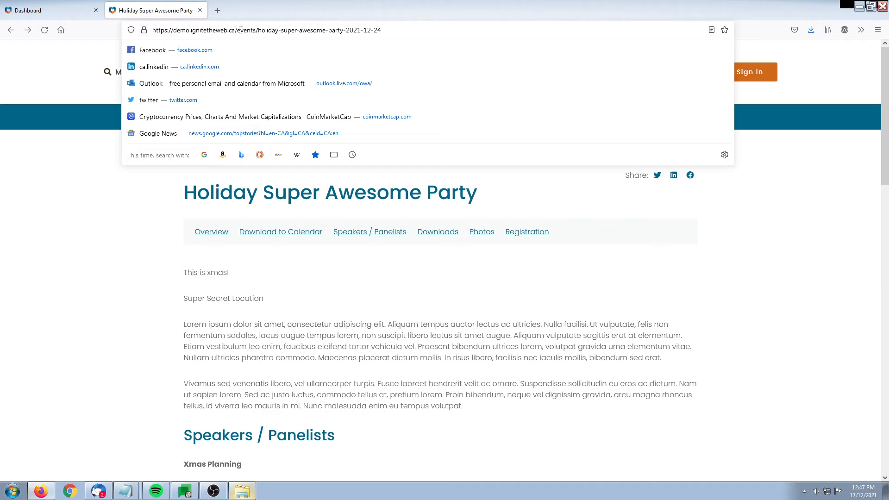
pyautogui.doubleClick(284, 30)
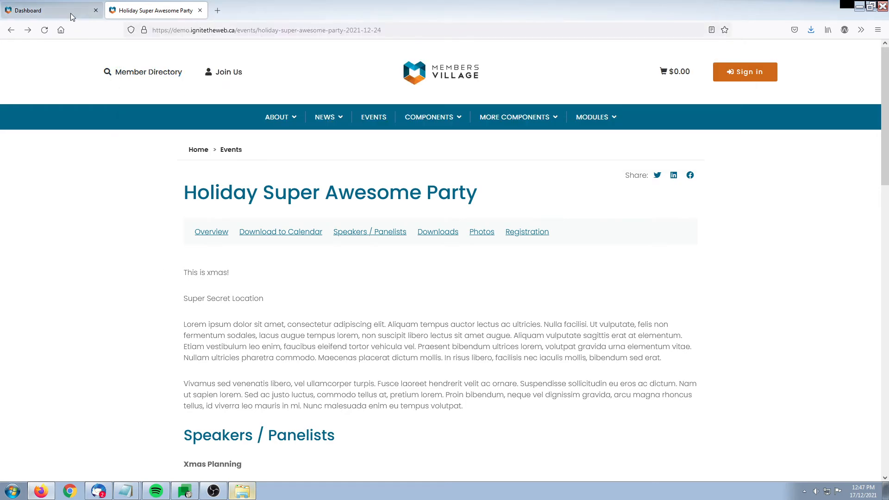
# Open the Redirects list from the Dashboard's Setup gear menu
pyautogui.click(34, 10)
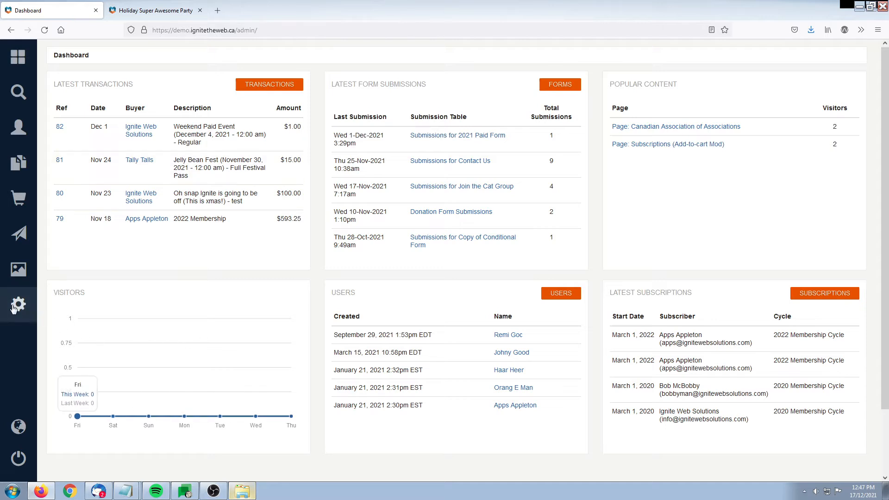
pyautogui.click(18, 305)
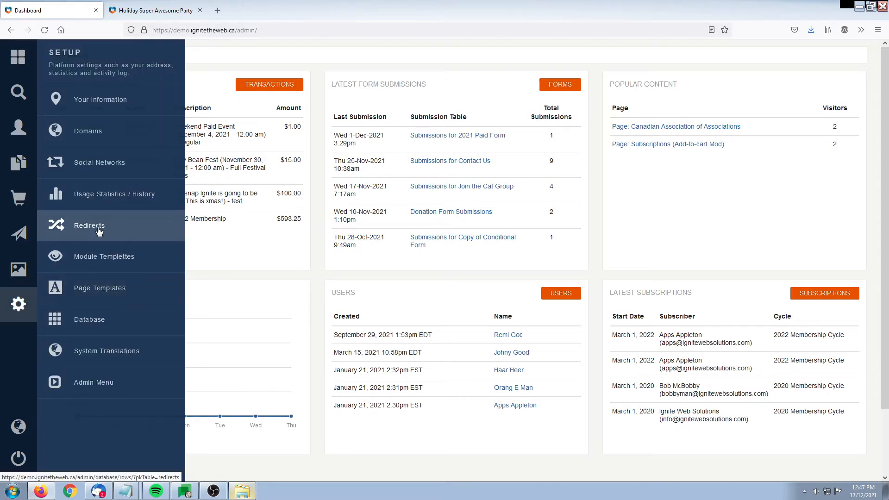
pyautogui.click(89, 225)
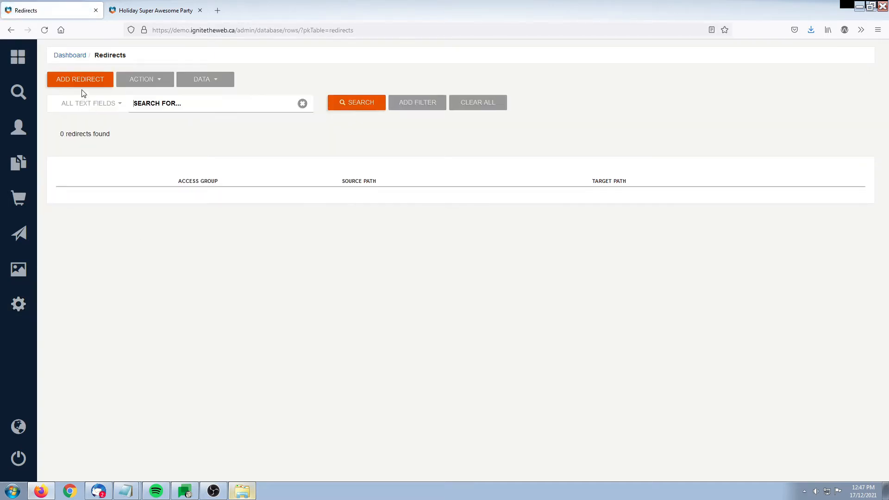
# Add a redirect with target path events/holiday-super-awesome-party-2021-12-24
pyautogui.click(79, 78)
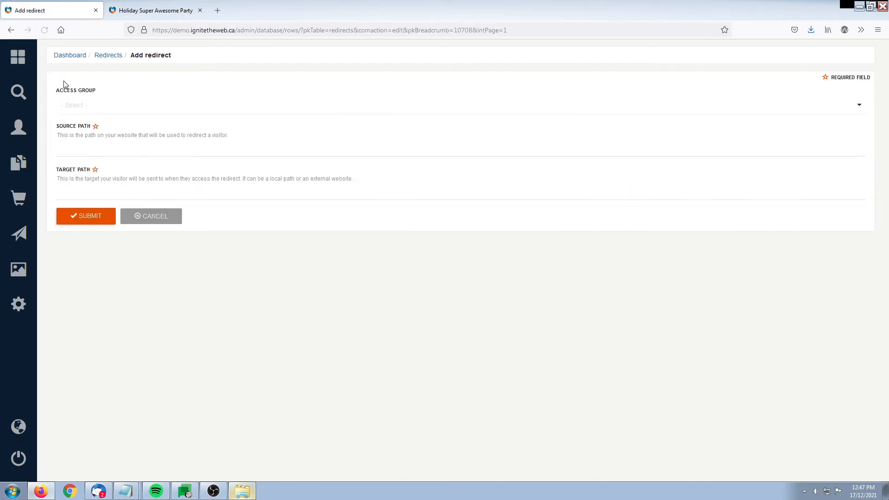
pyautogui.moveTo(167, 326)
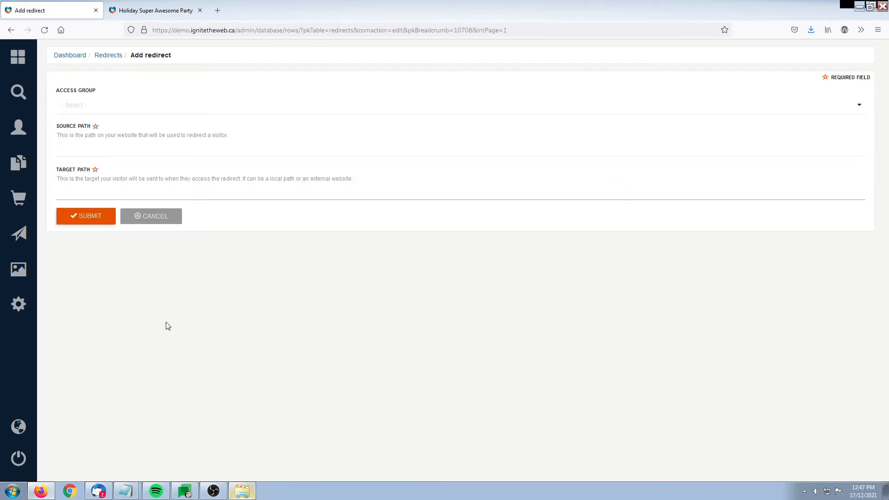
pyautogui.write('events/holiday-super-awesome-party-2021-12-24')
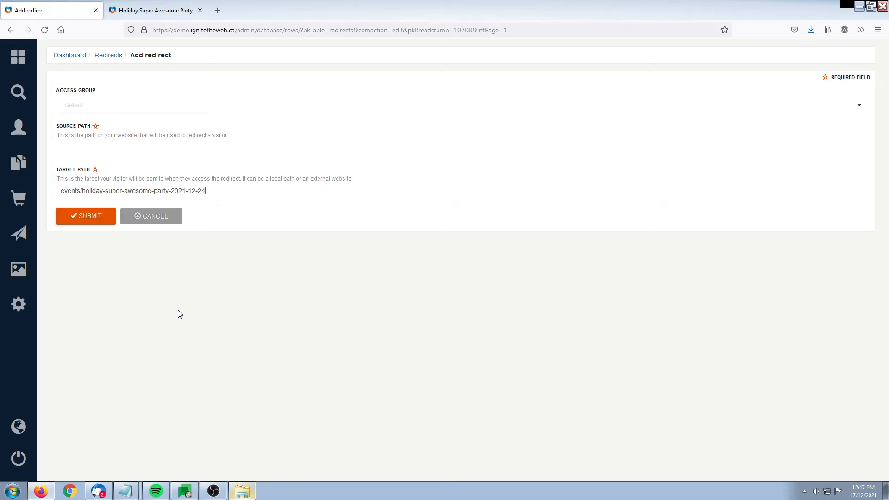
pyautogui.doubleClick(142, 190)
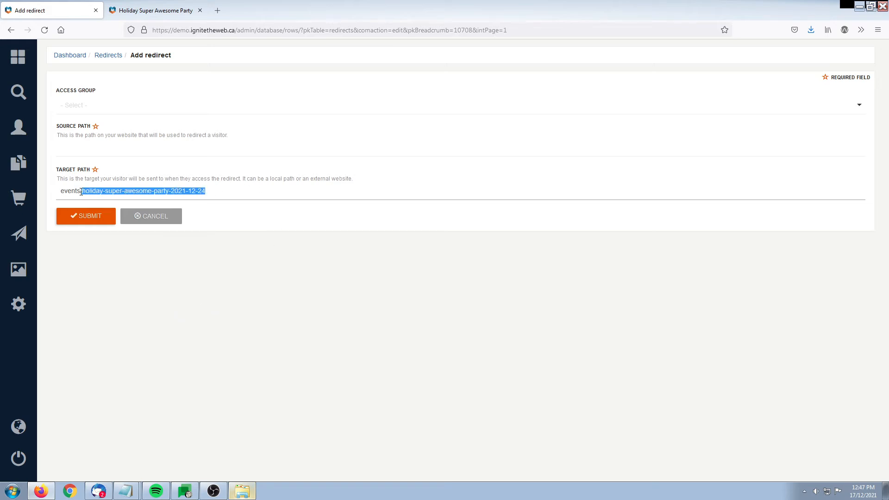
pyautogui.click(156, 11)
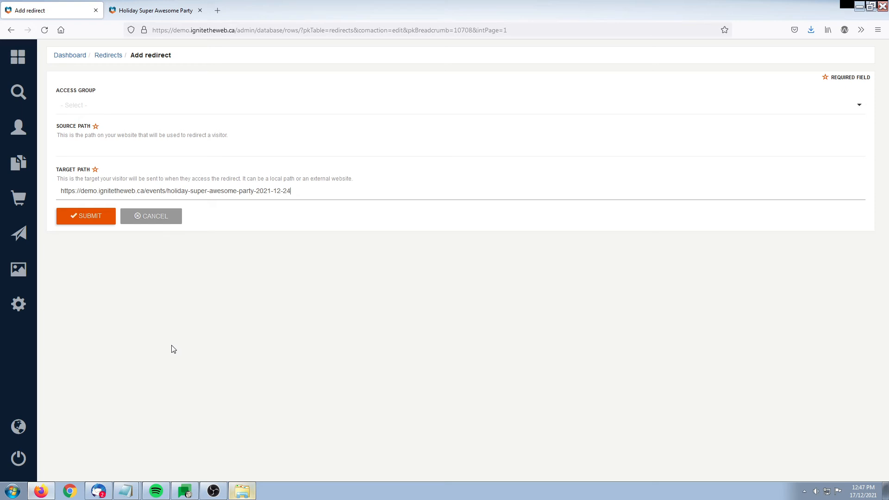
pyautogui.moveTo(161, 346)
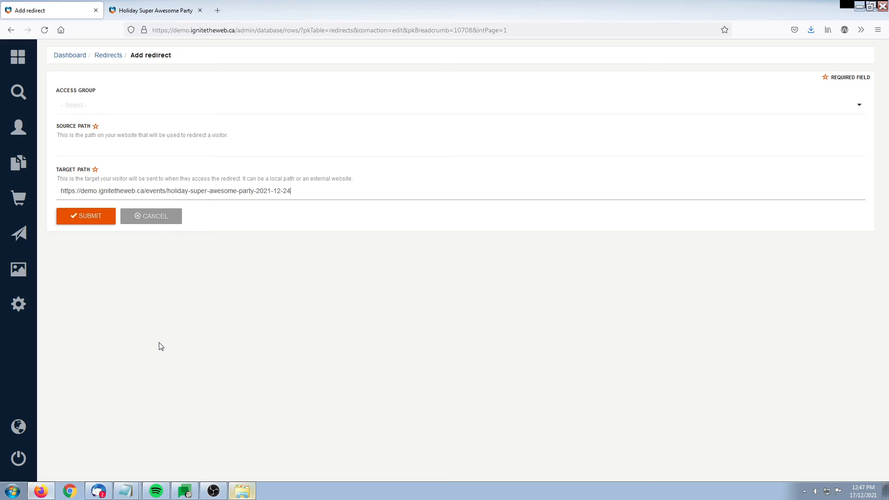
# Enter 'shortevent' as the source path and submit the redirect
pyautogui.click(226, 147)
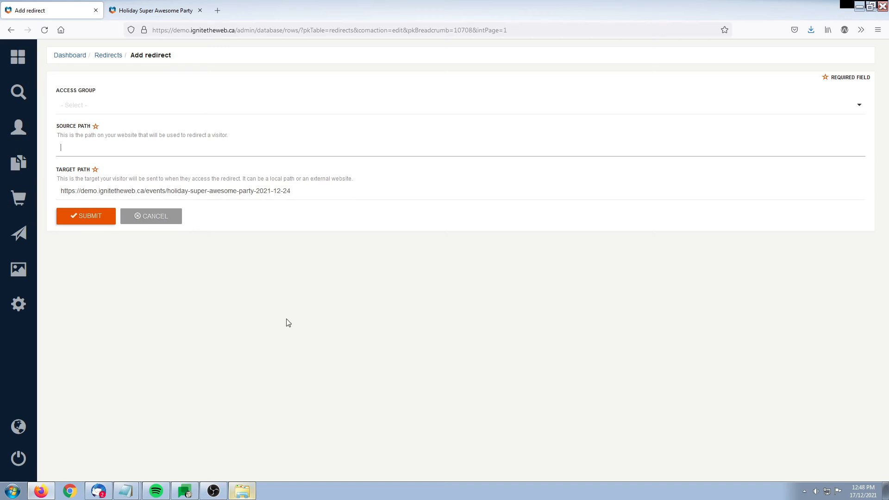
pyautogui.moveTo(270, 346)
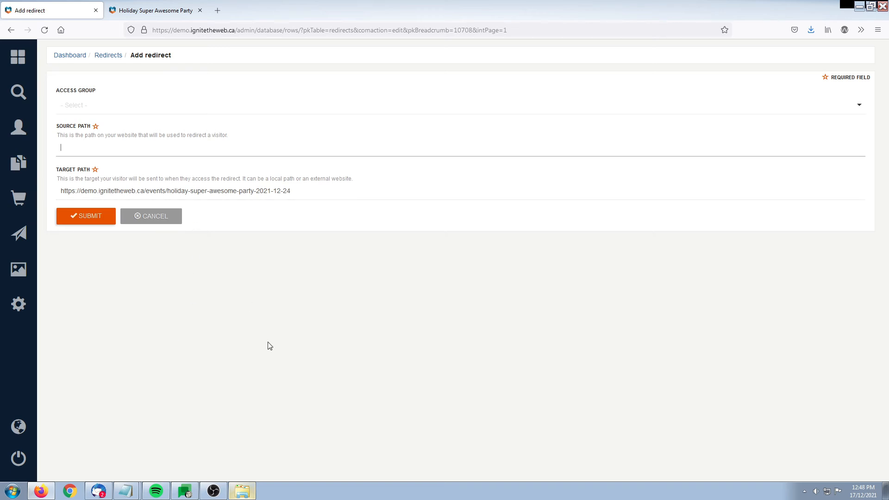
pyautogui.write('sh')
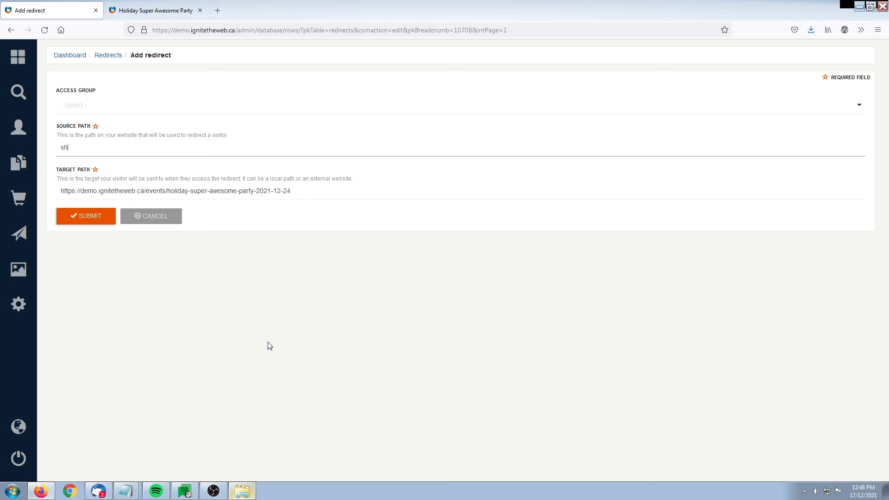
pyautogui.write('ortevent')
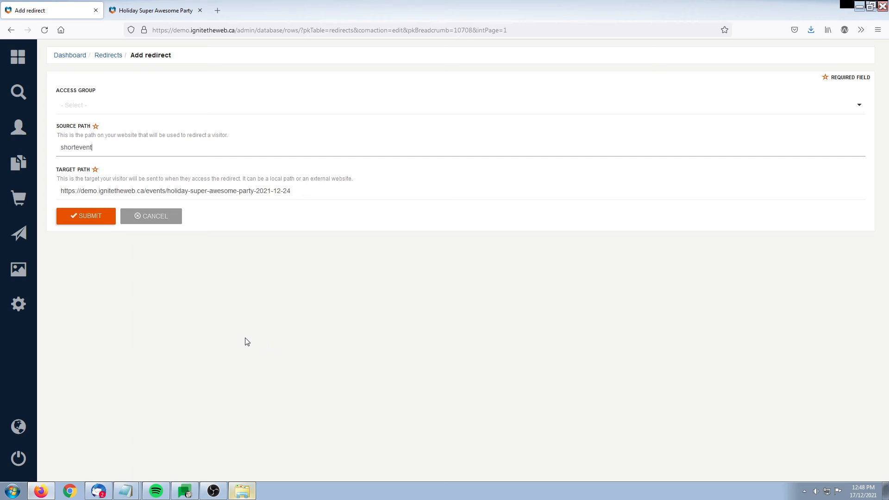
pyautogui.click(86, 215)
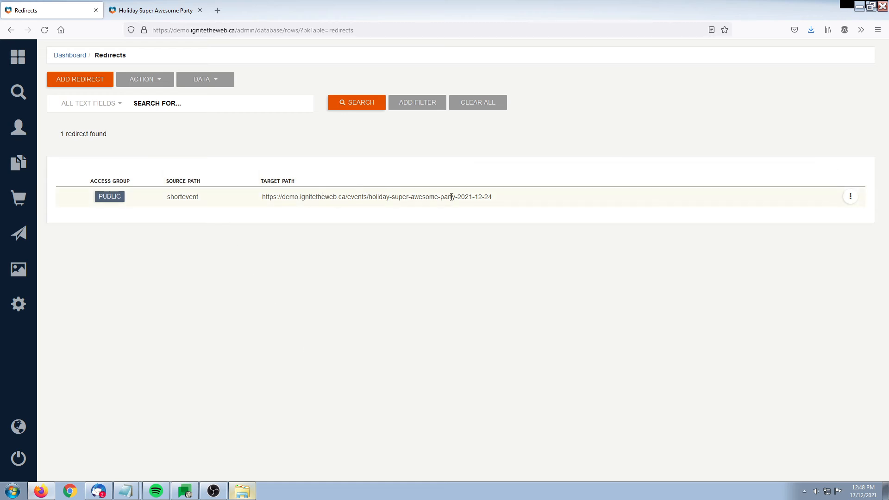
# Switch back to the Holiday Super Awesome Party event tab
pyautogui.click(154, 10)
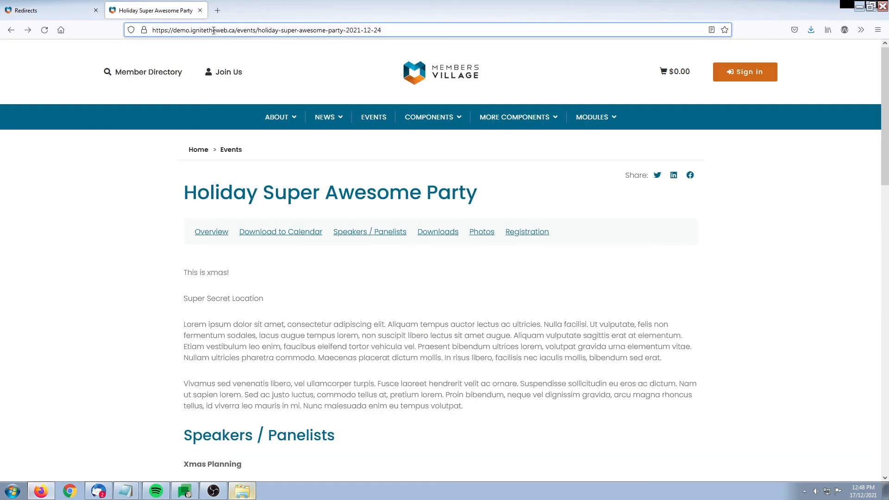